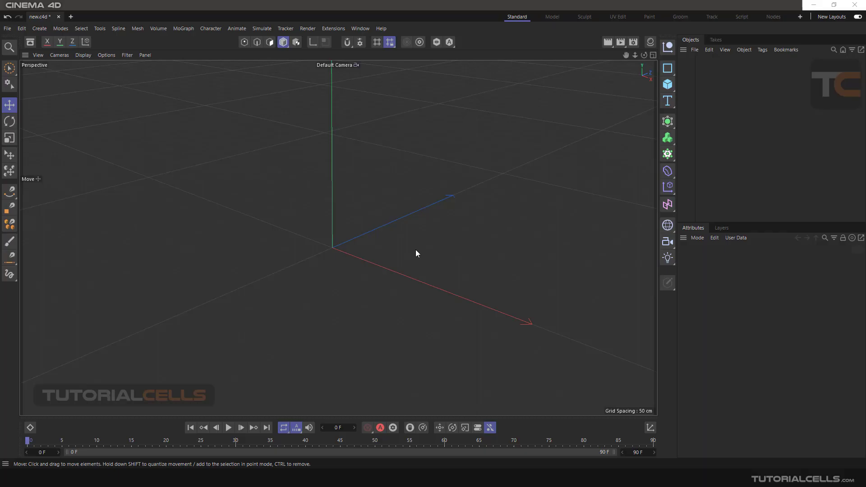
mouse_move(619, 389)
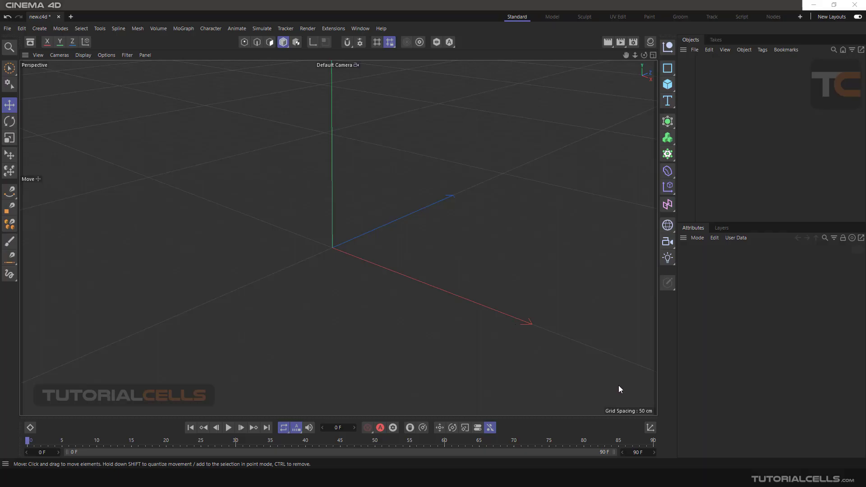
mouse_move(403, 152)
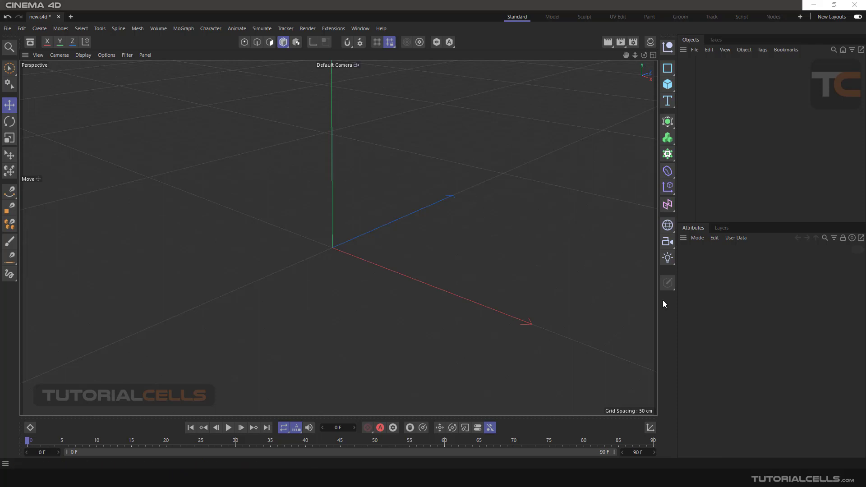
mouse_move(680, 312)
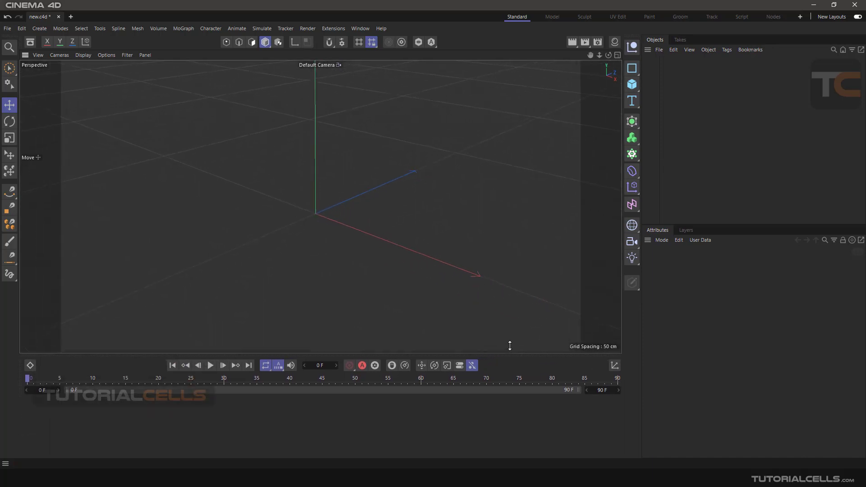
- Drag the panel separator to enlarge the viewport and narrow the right-hand managers
left_click_drag(510, 347, 517, 394)
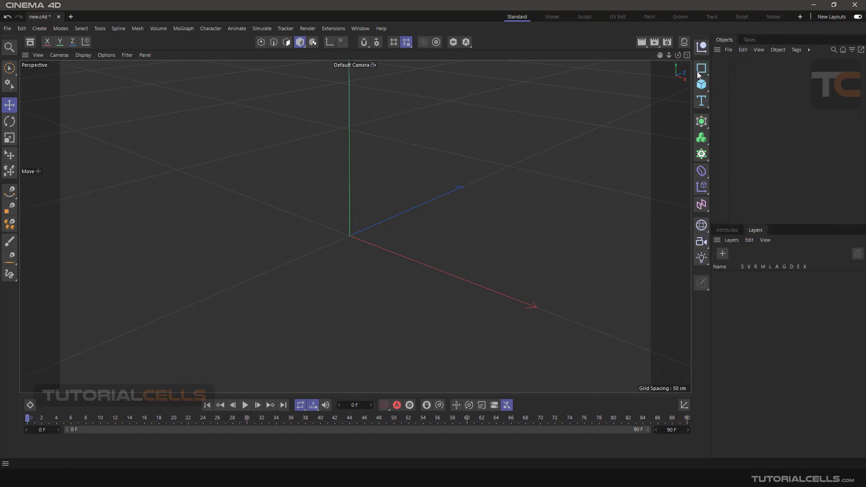
- Bring up the left tool palette's options menu with its palette management choices
right_click(422, 42)
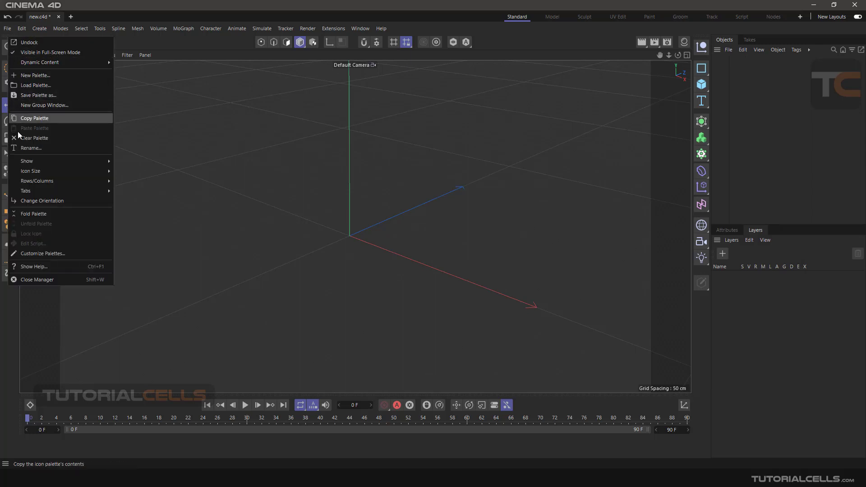
mouse_move(157, 85)
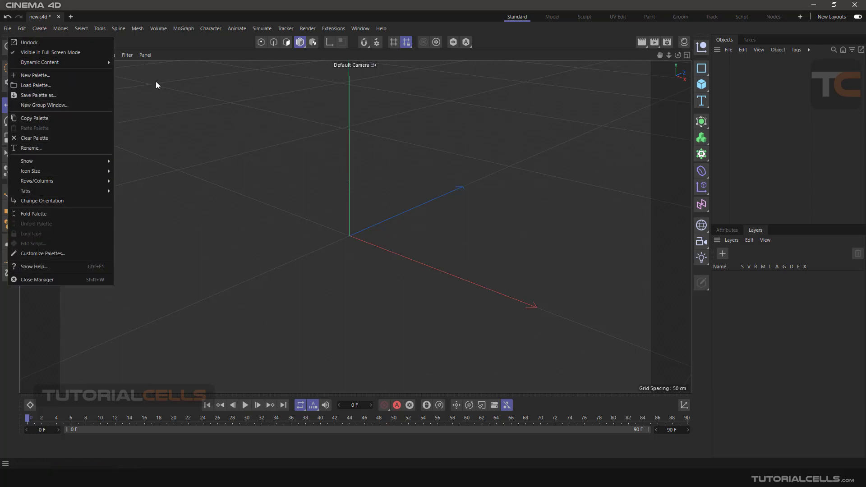
mouse_move(161, 90)
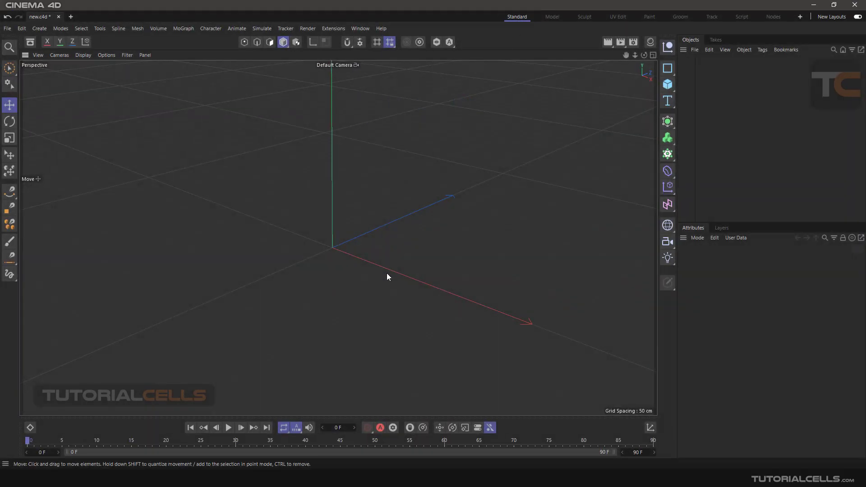
left_click(360, 27)
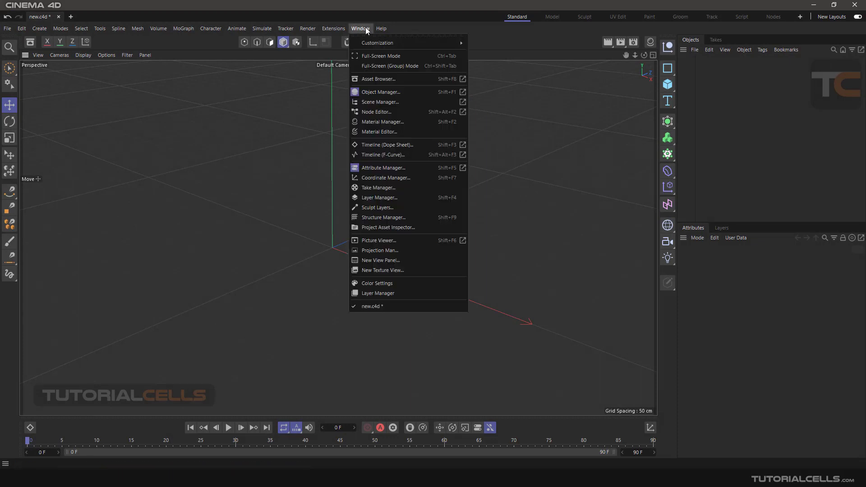
mouse_move(378, 43)
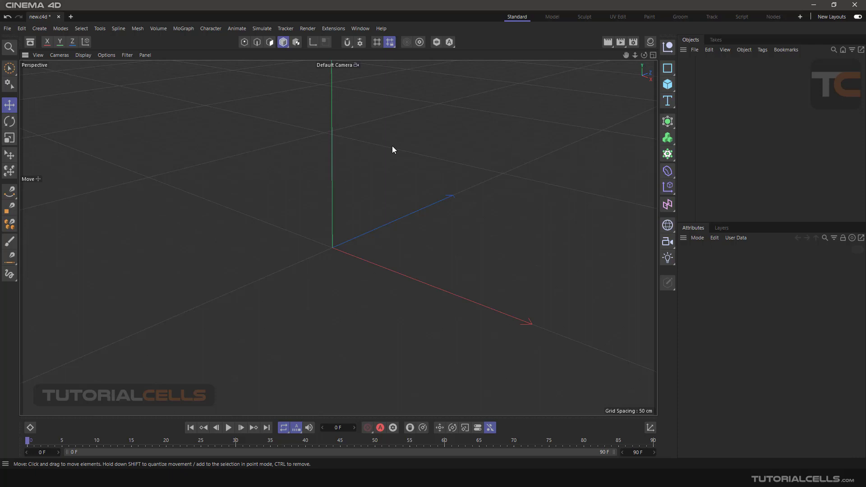
mouse_move(363, 141)
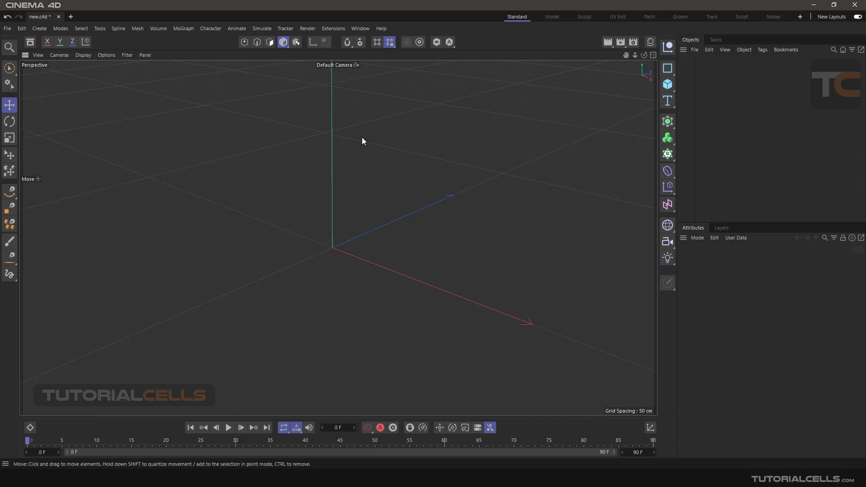
mouse_move(91, 94)
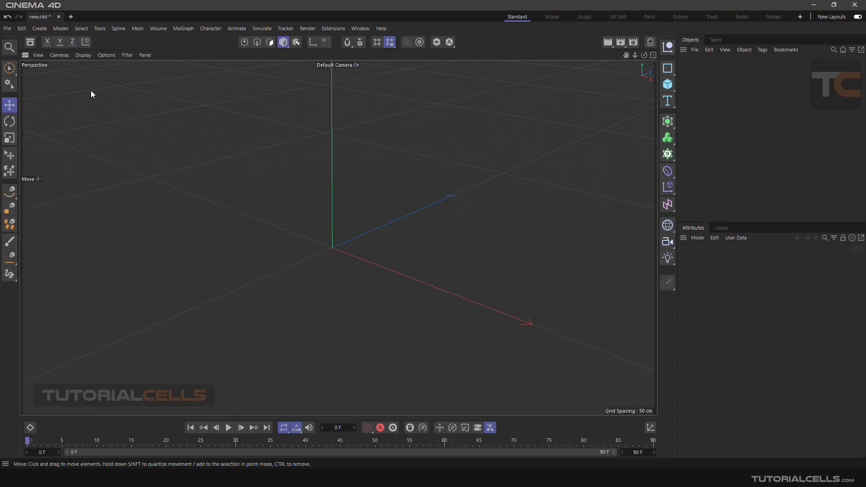
mouse_move(586, 120)
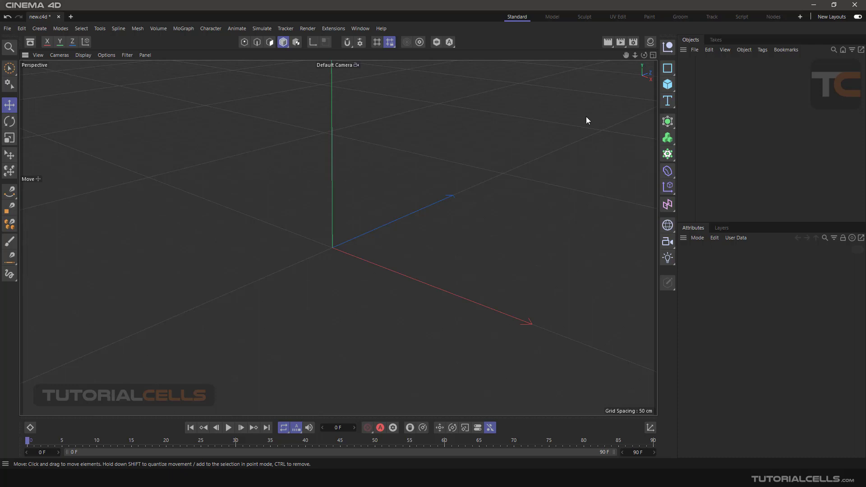
left_click(667, 84)
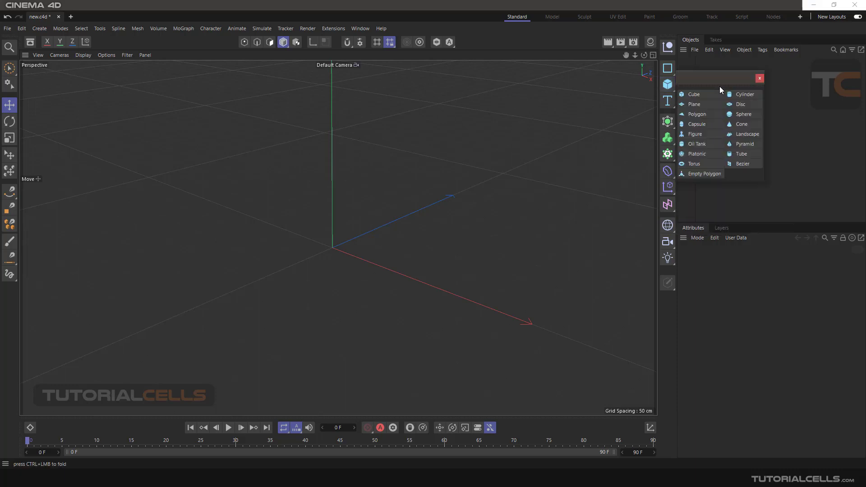
left_click_drag(720, 78, 565, 92)
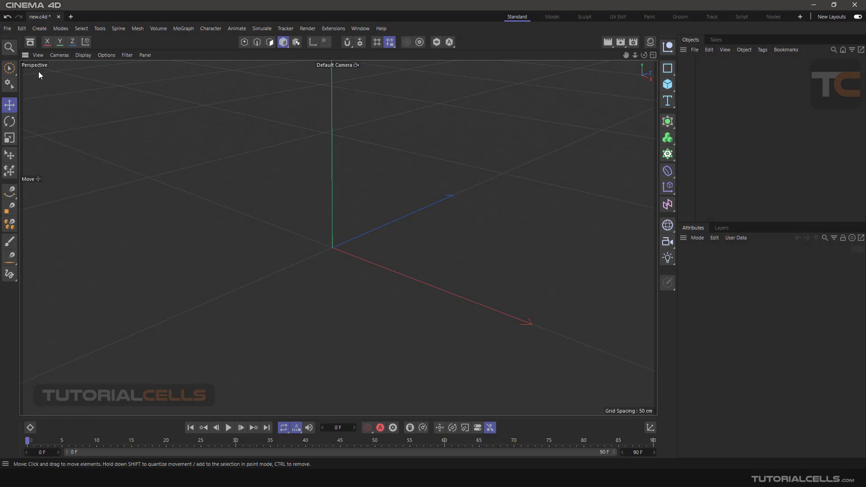
mouse_move(573, 182)
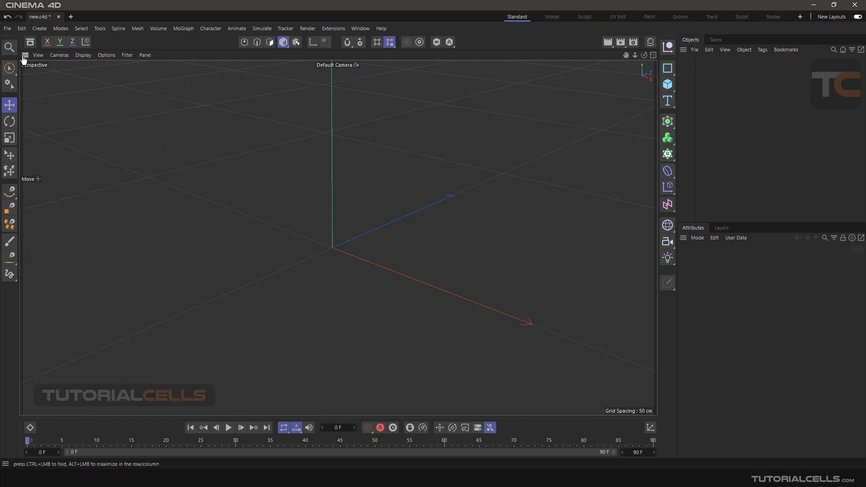
left_click(25, 55)
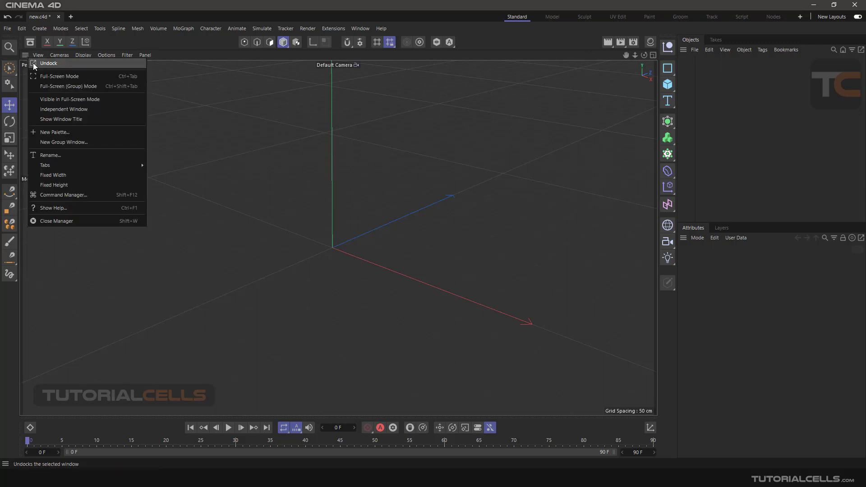
mouse_move(72, 222)
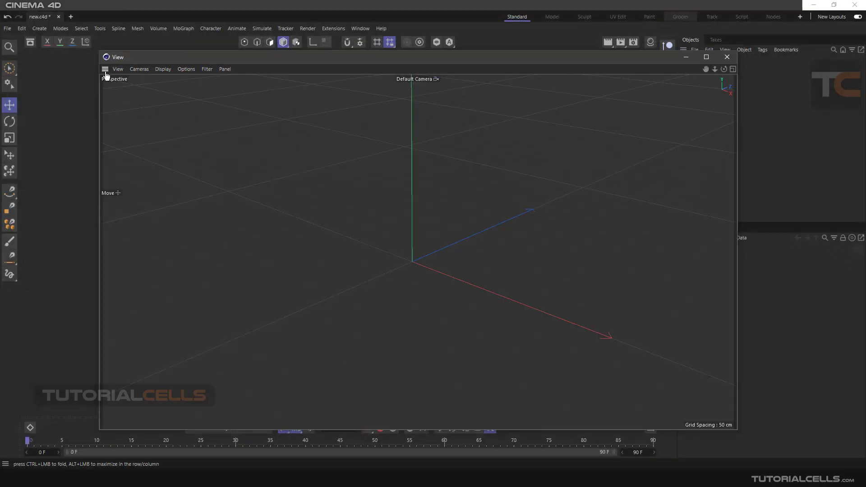
left_click(105, 69)
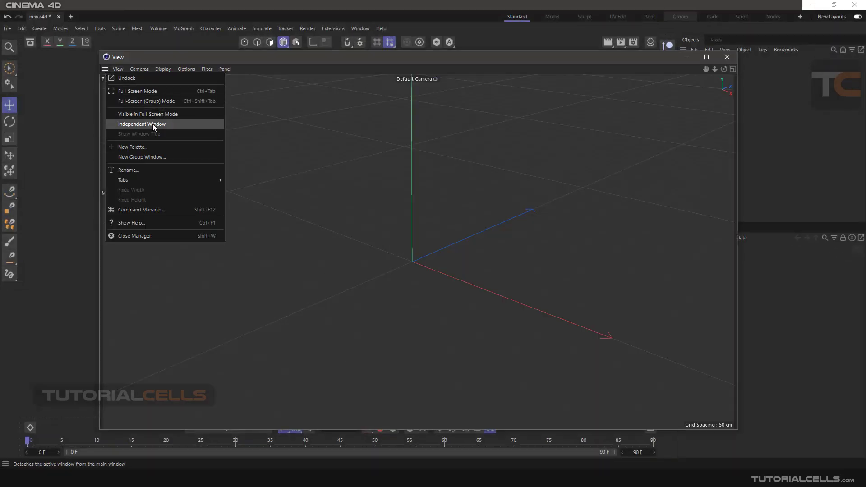
left_click(141, 124)
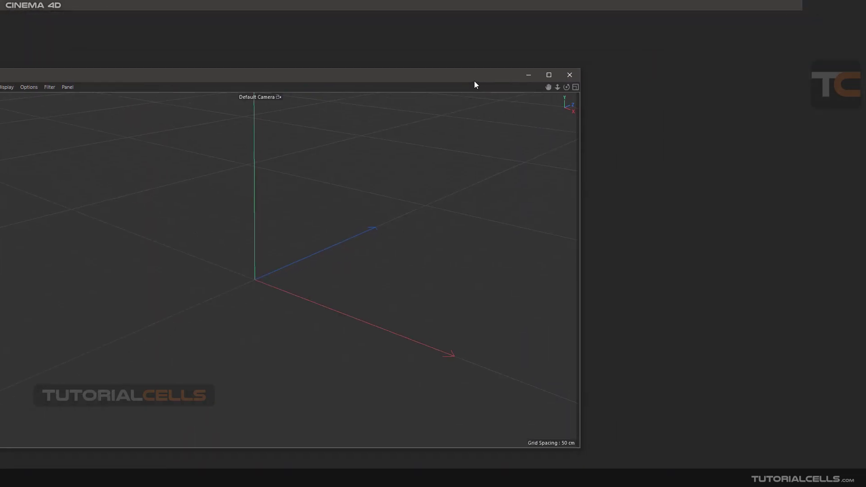
left_click_drag(475, 74, 276, 45)
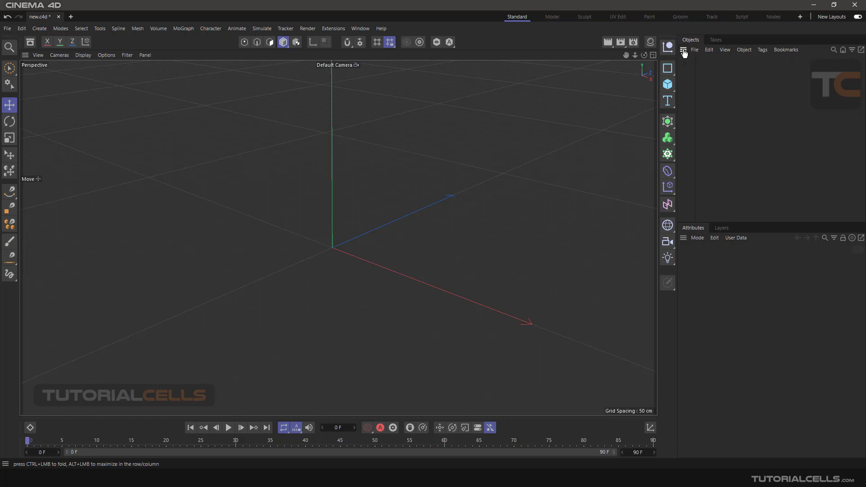
- Dock the Objects manager back beside the Takes tab in the right-hand panel
left_click(716, 40)
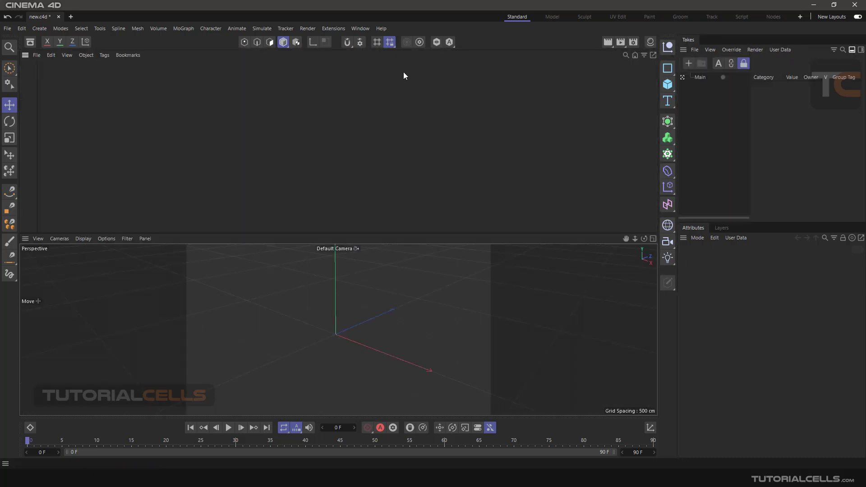
mouse_move(24, 55)
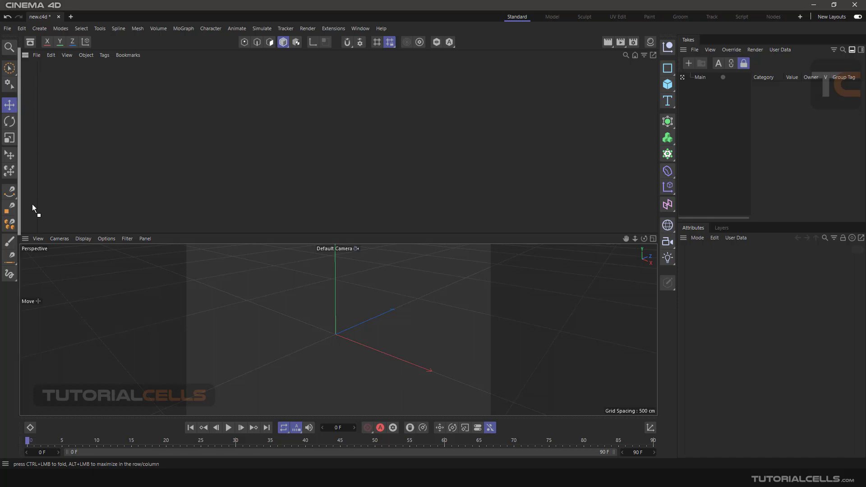
mouse_move(25, 242)
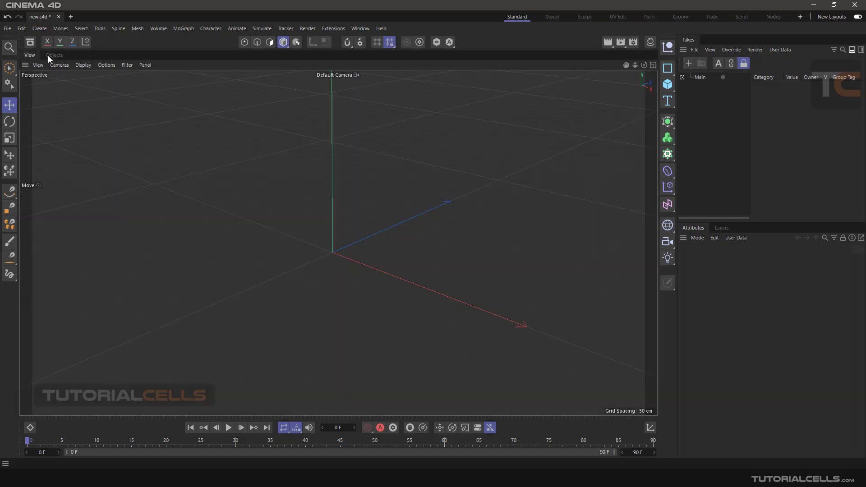
left_click(55, 55)
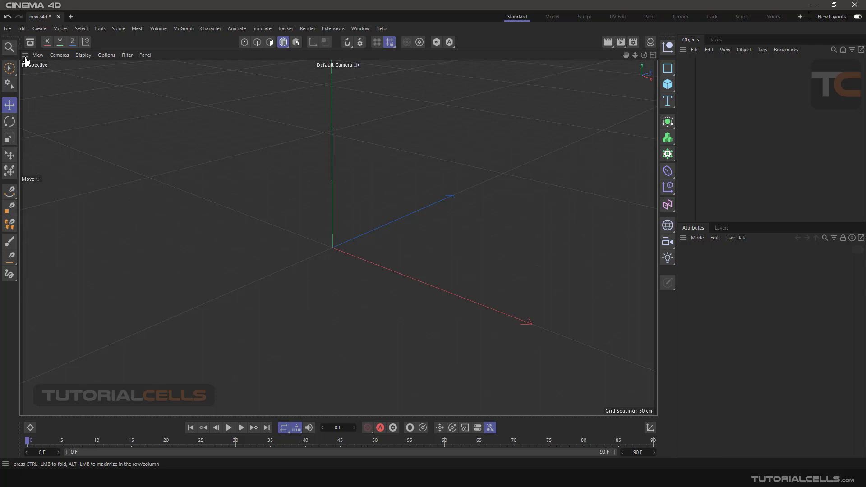
left_click(26, 55)
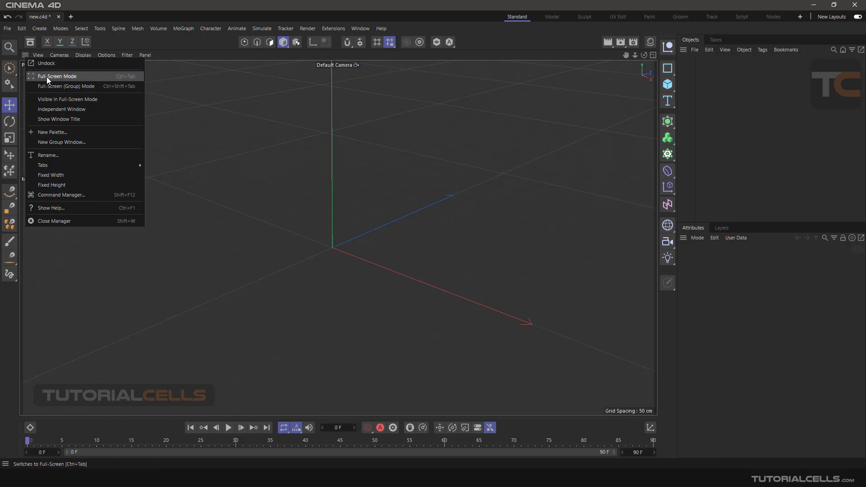
left_click(56, 76)
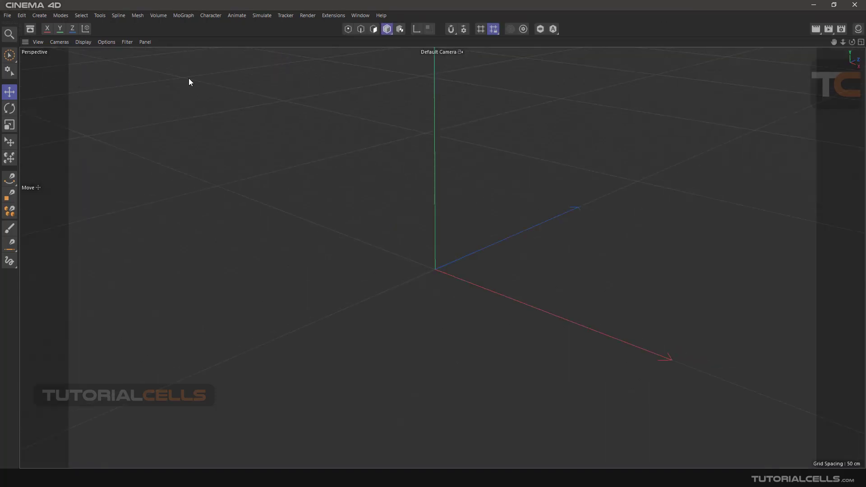
left_click(23, 42)
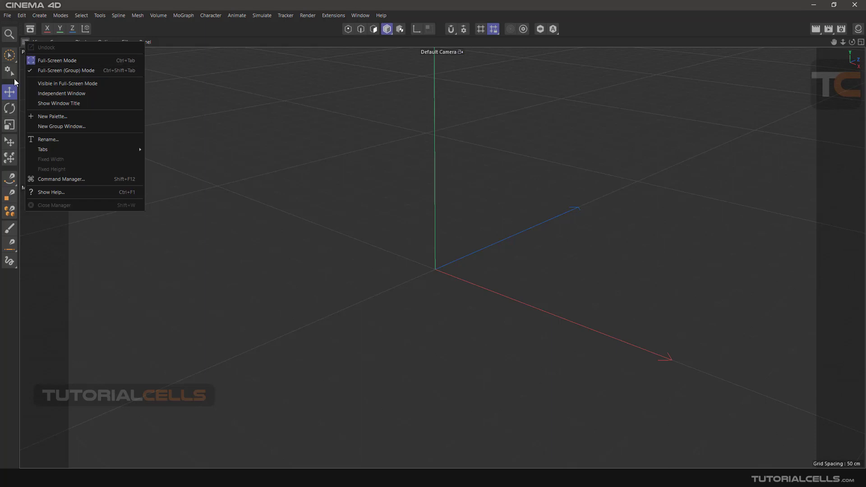
mouse_move(55, 60)
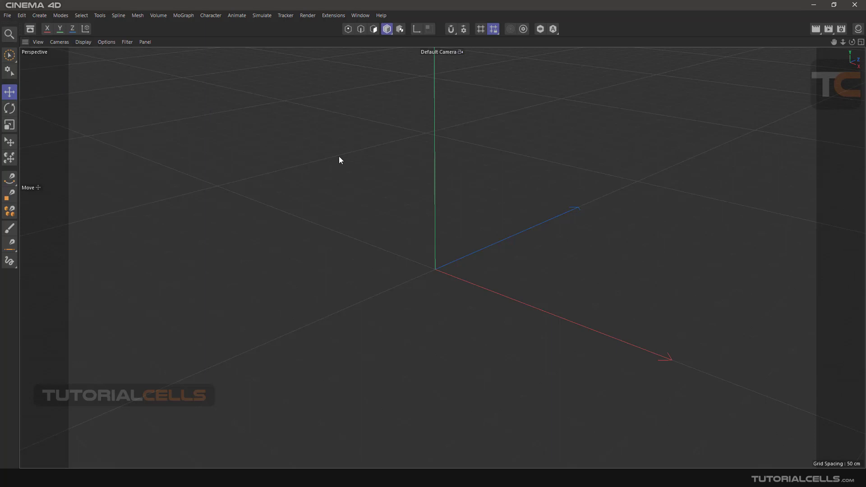
mouse_move(88, 103)
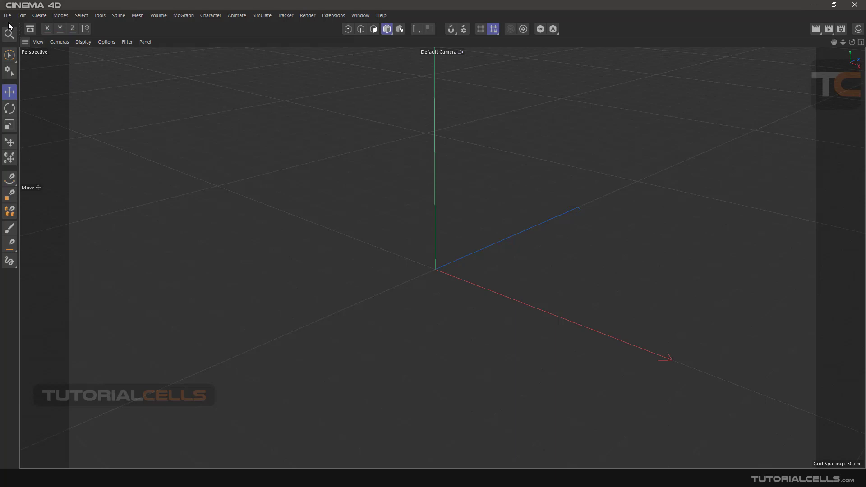
mouse_move(8, 204)
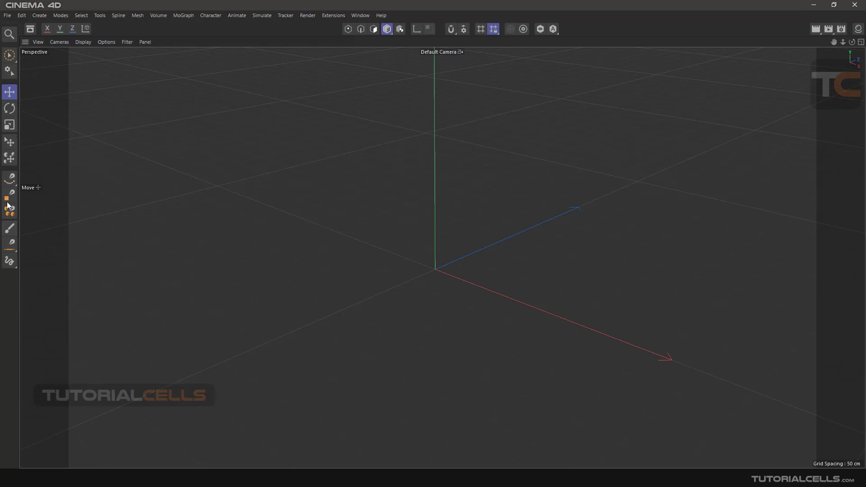
mouse_move(13, 18)
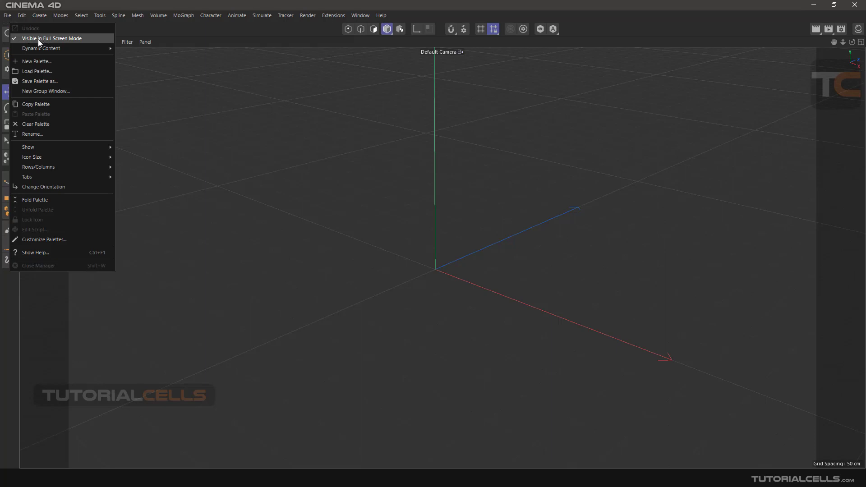
mouse_move(79, 42)
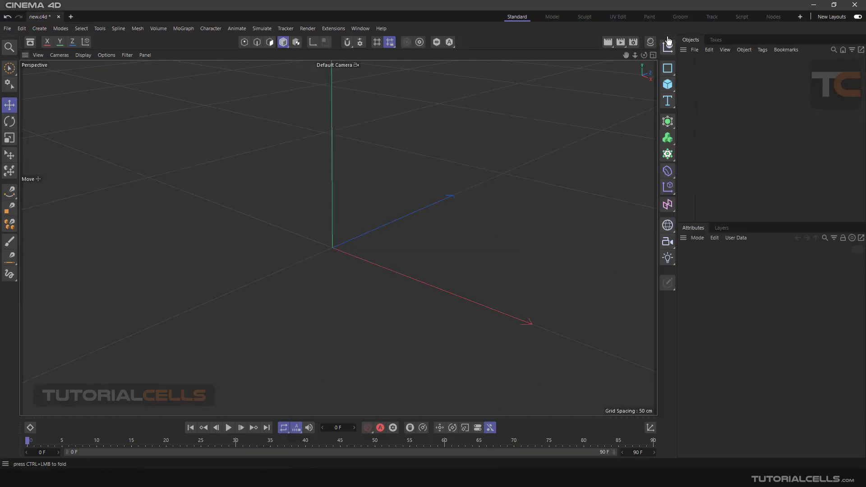
- Put the viewport group into full-screen mode, then exit back to the standard layout
left_click(683, 50)
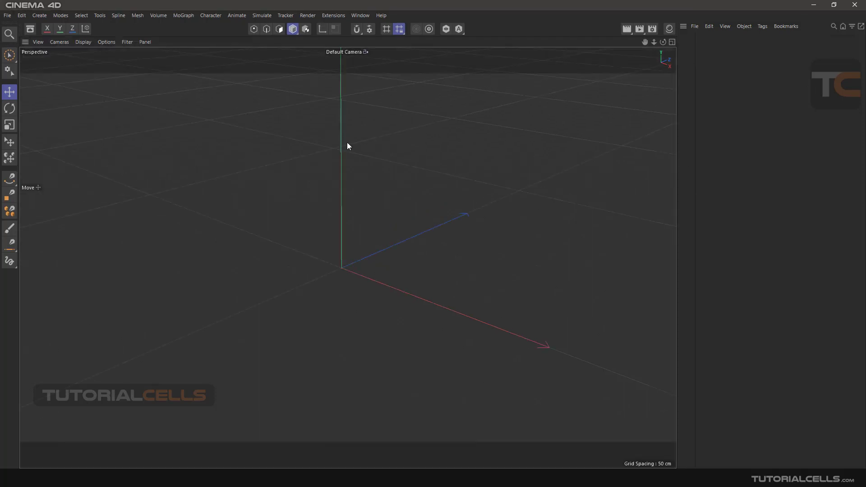
mouse_move(488, 82)
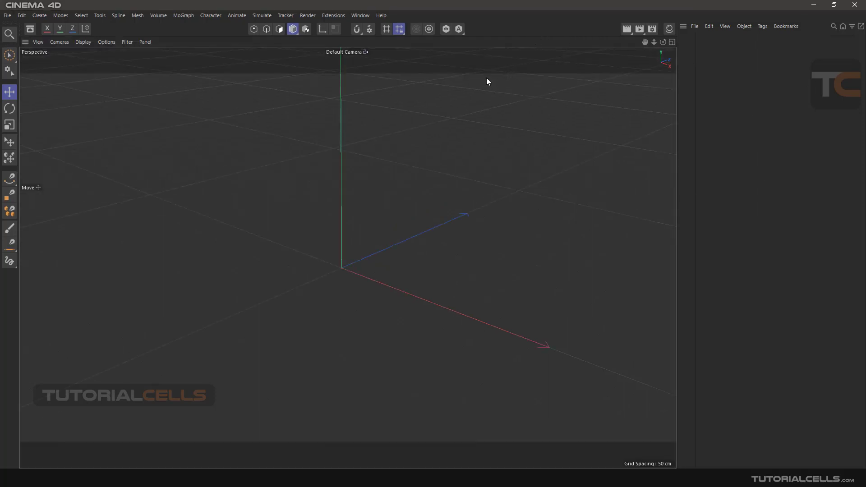
left_click(26, 41)
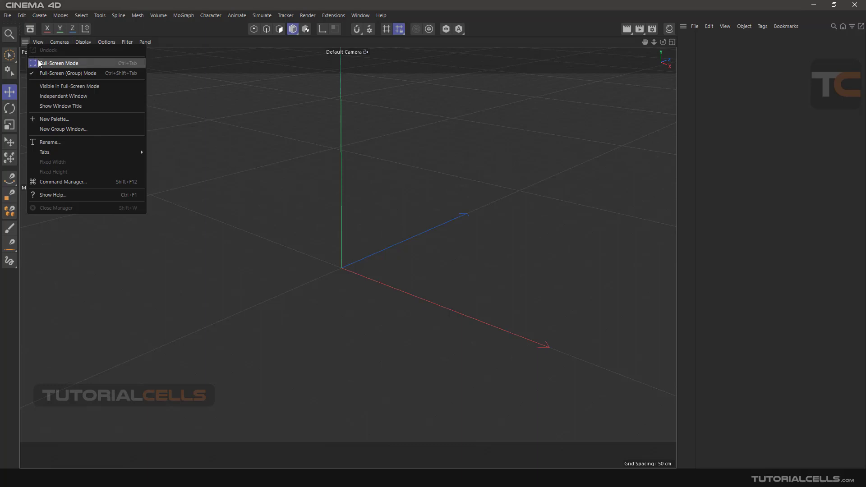
left_click(68, 73)
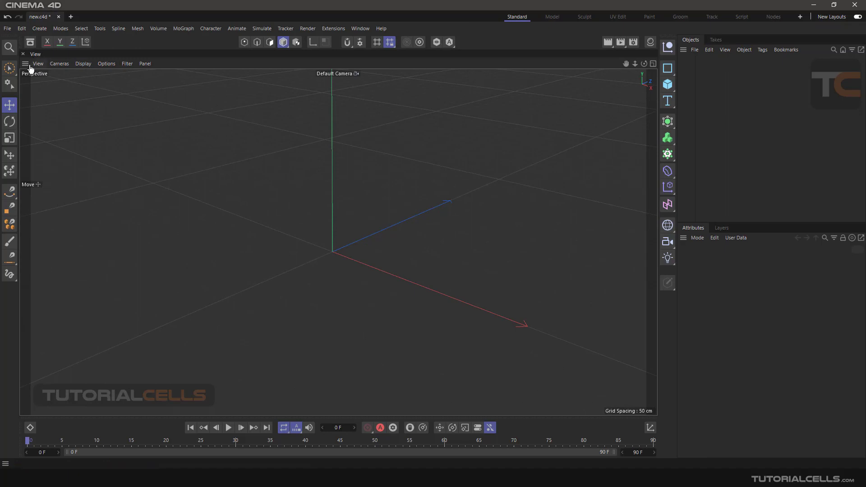
- Turn off Show Window Title for the viewport and set its column to Fixed Width
left_click(28, 64)
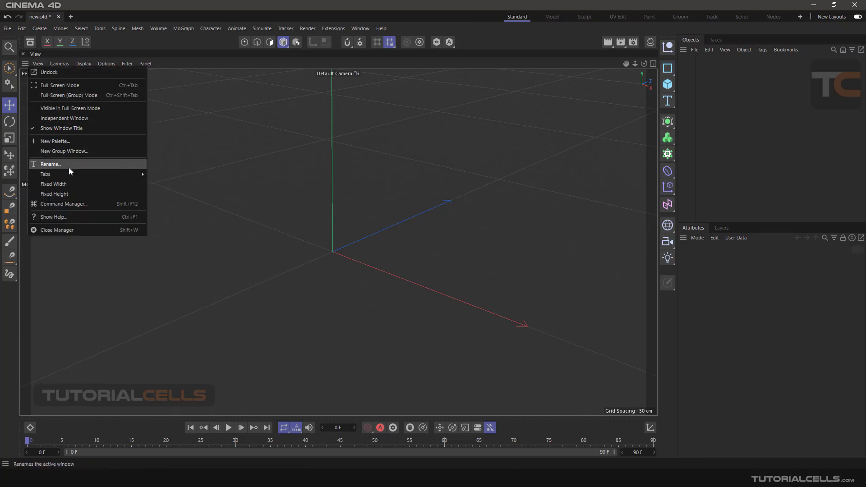
left_click(50, 165)
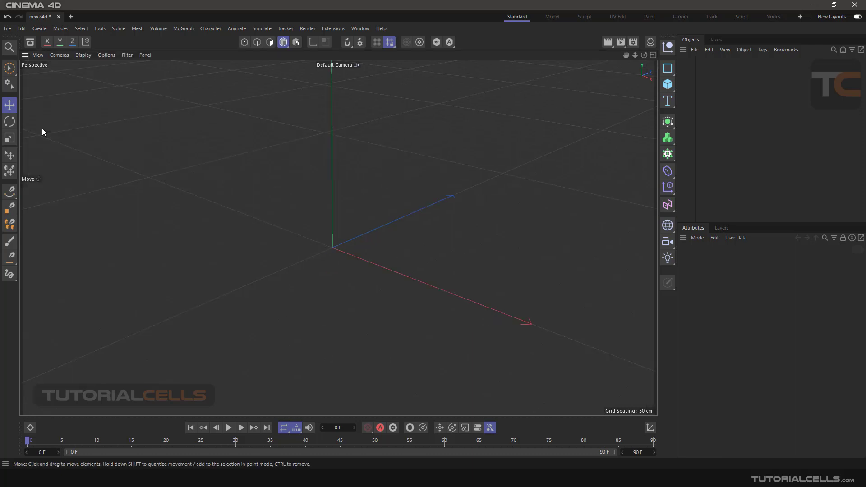
mouse_move(119, 97)
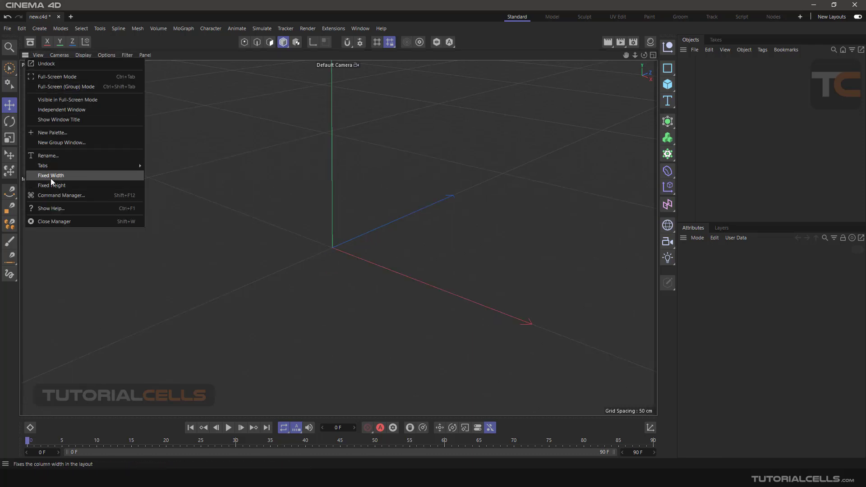
left_click(51, 175)
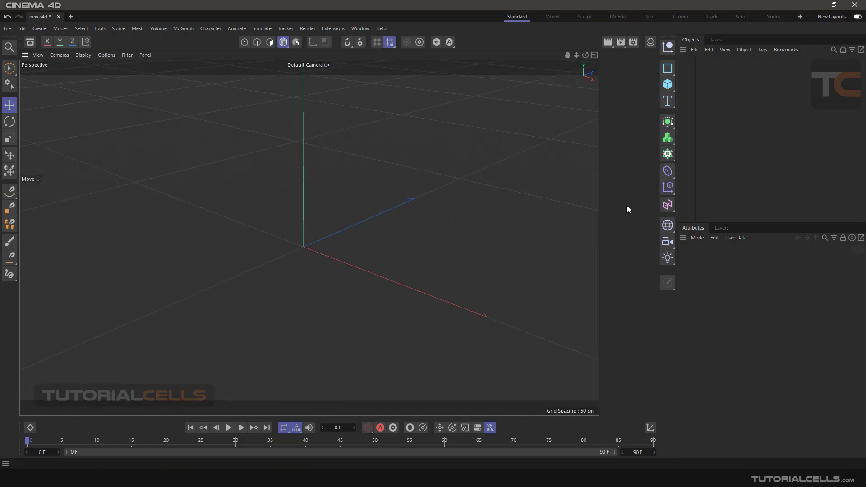